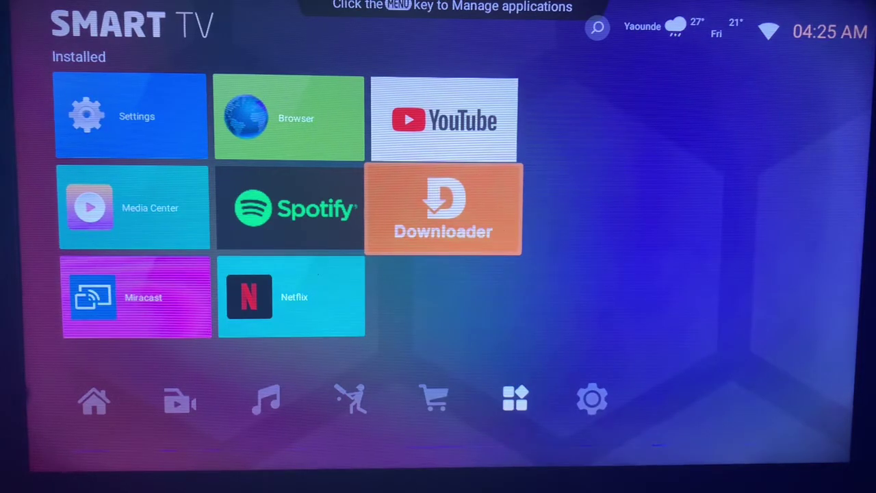
Launch Downloader from the home screen and submit a search for 'drama player'.
left_click(444, 208)
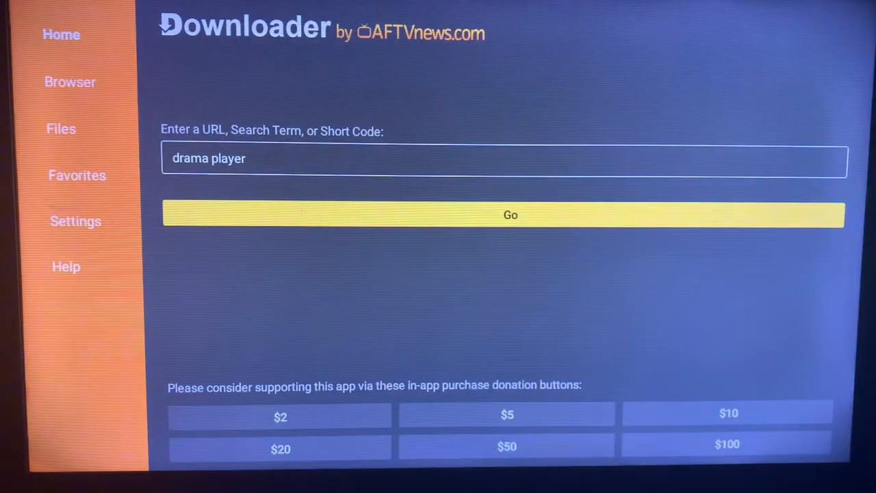
left_click(504, 159)
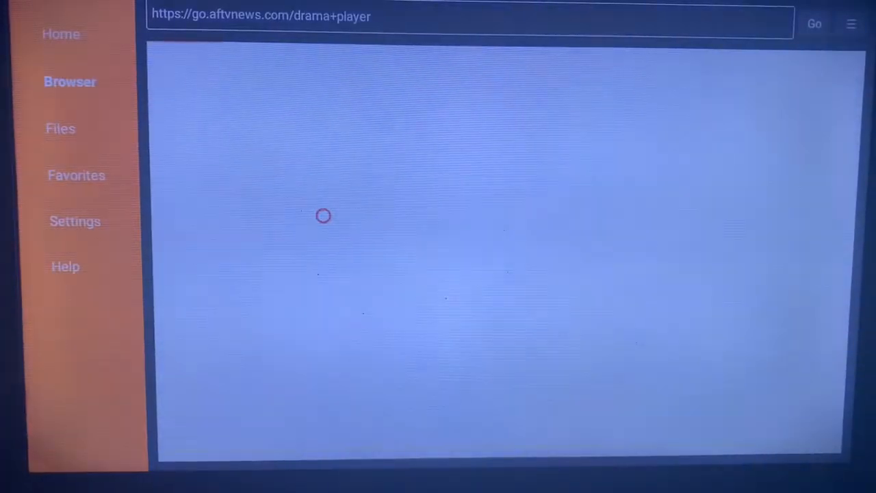
Load the Google results for 'drama player', scroll through them and return to the top.
left_click(814, 25)
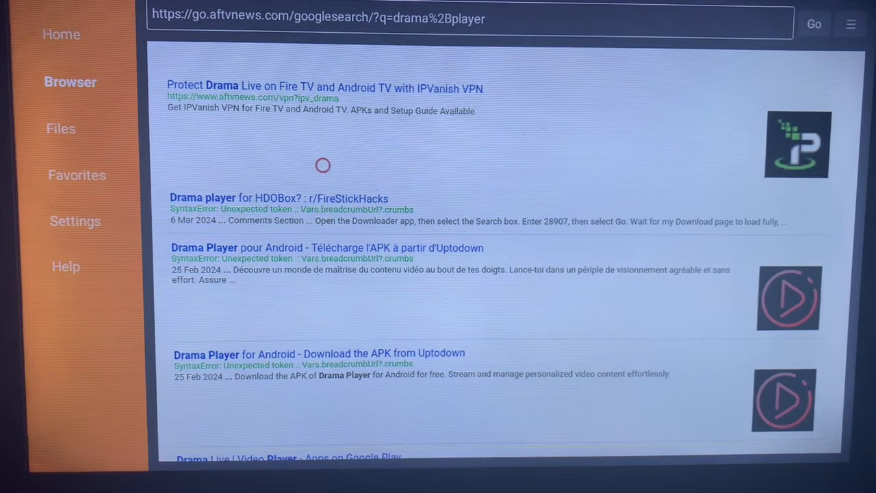
mouse_move(323, 286)
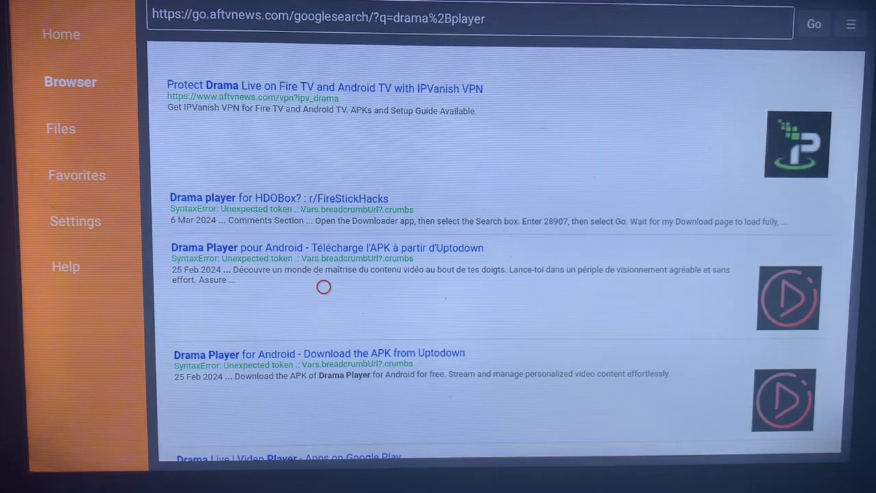
mouse_move(323, 248)
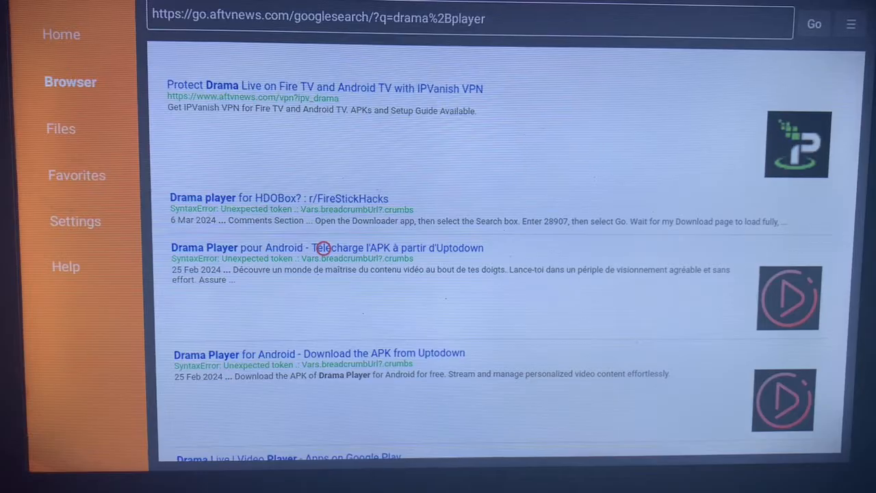
scroll("down", 3)
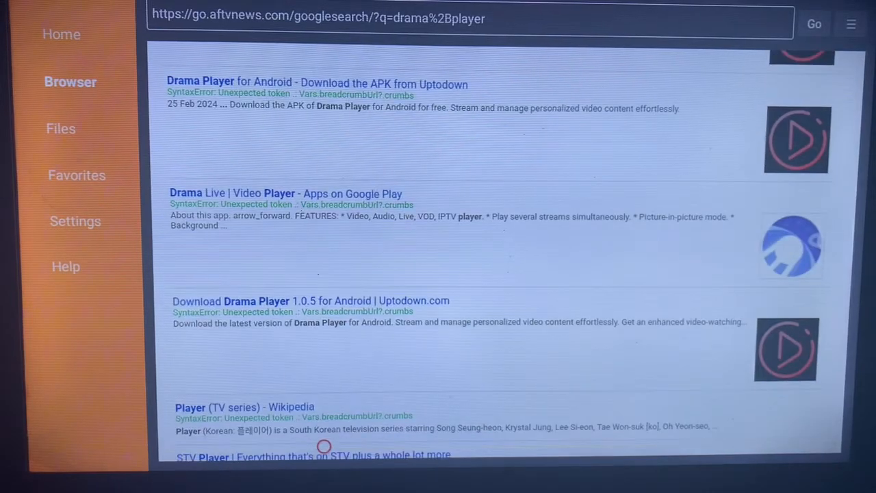
mouse_move(323, 206)
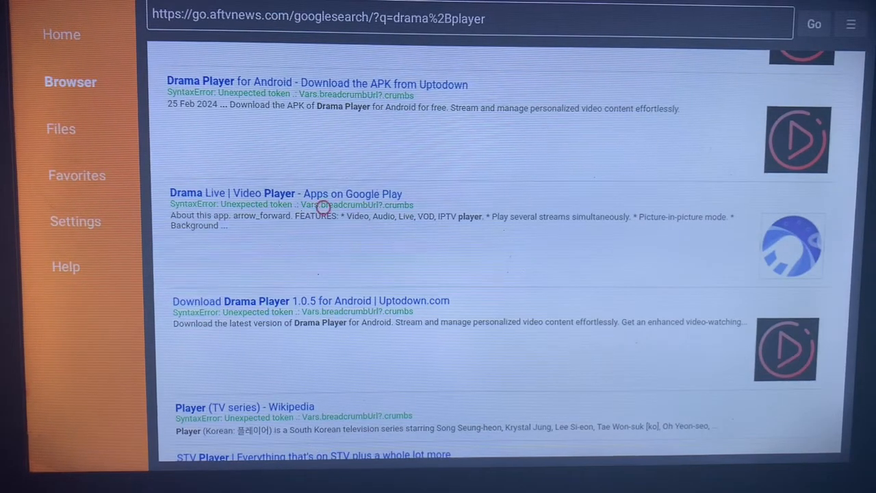
mouse_move(323, 333)
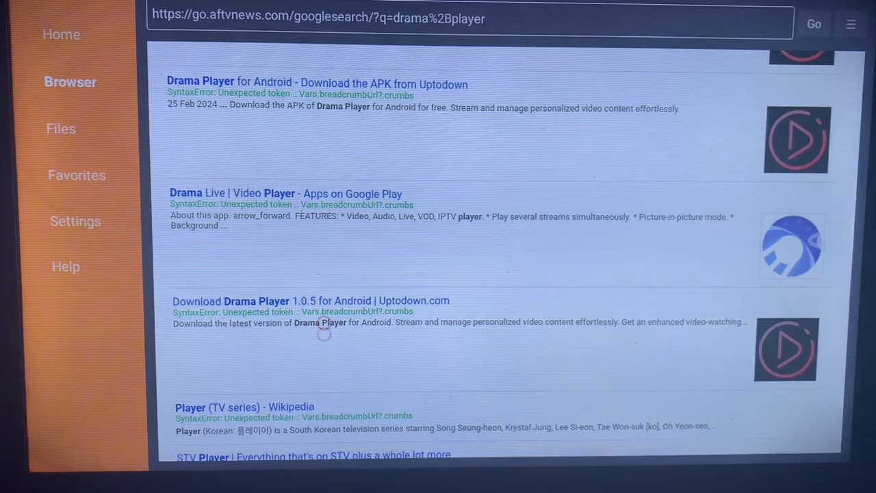
scroll("down", 3)
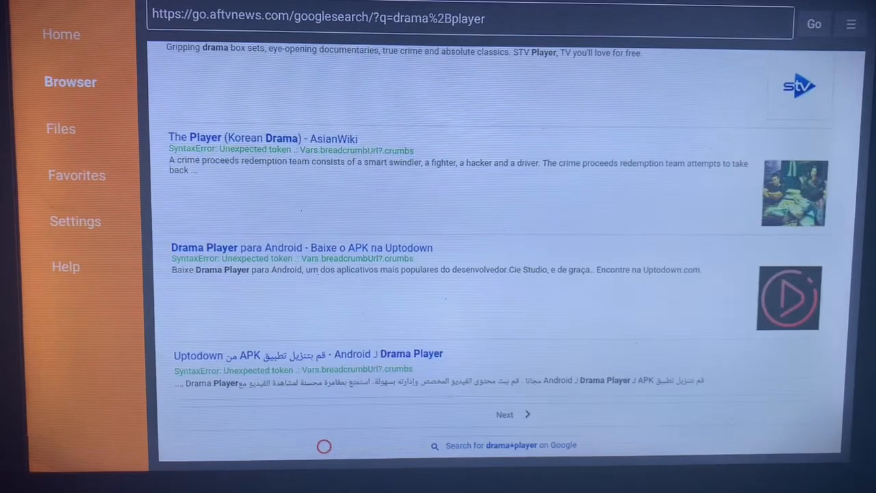
mouse_move(323, 328)
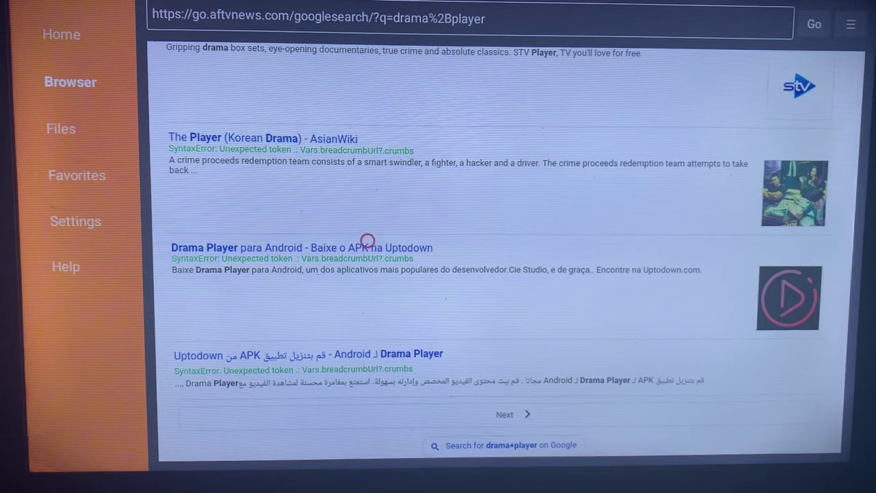
scroll("up", 3)
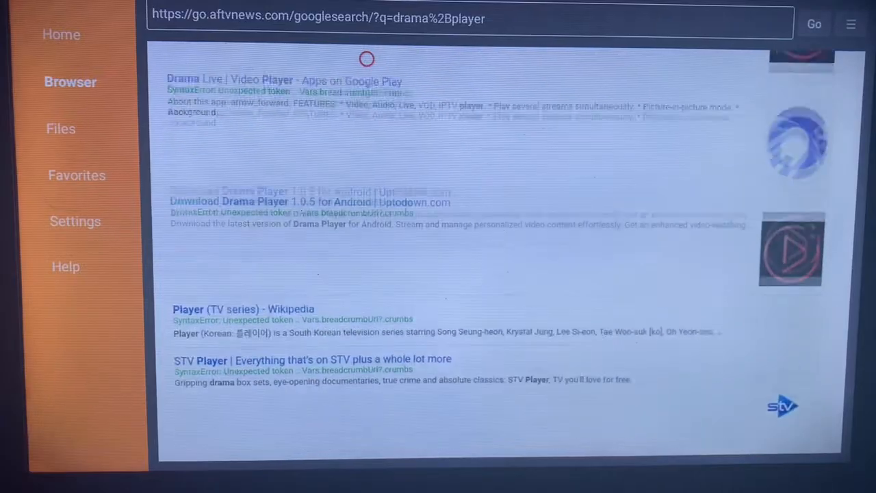
scroll("up", 3)
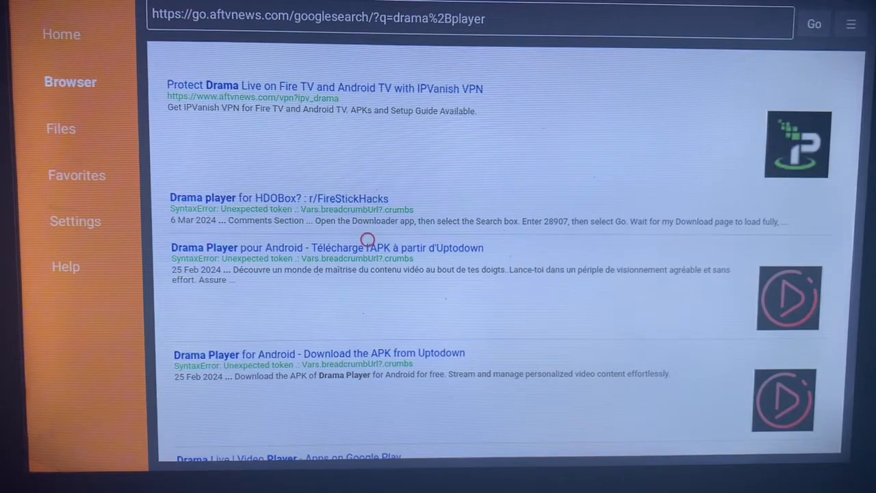
mouse_move(367, 342)
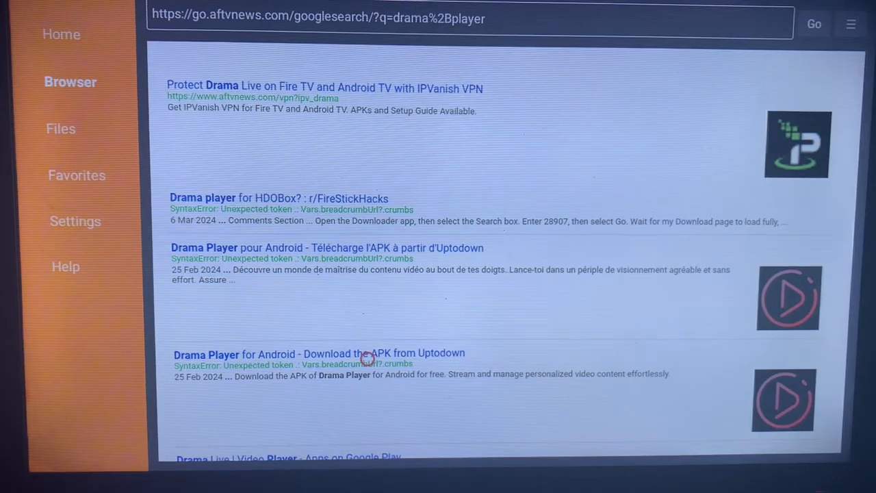
Open the 'Drama Player for Android' Uptodown result and scroll to 'Get the latest version'.
left_click(319, 353)
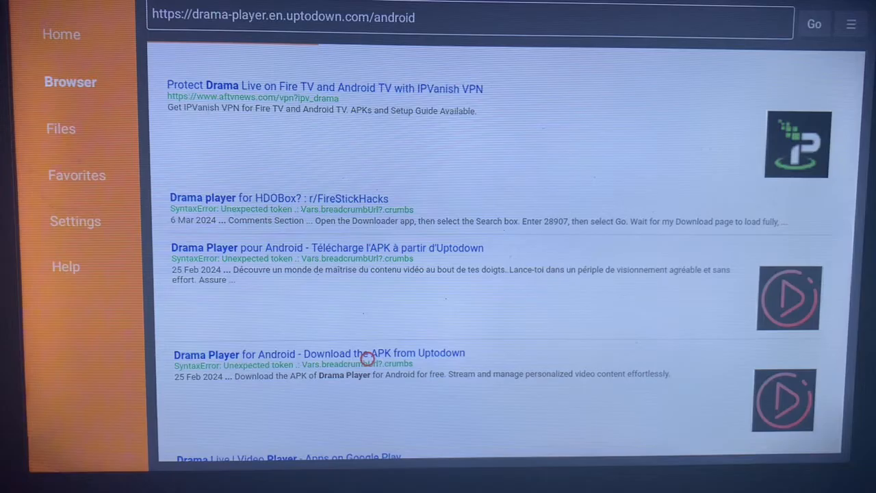
left_click(318, 353)
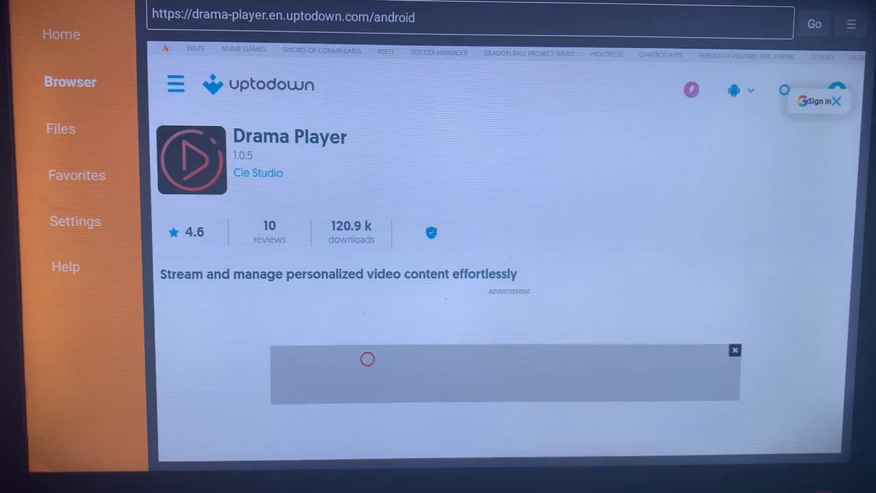
scroll("down", 3)
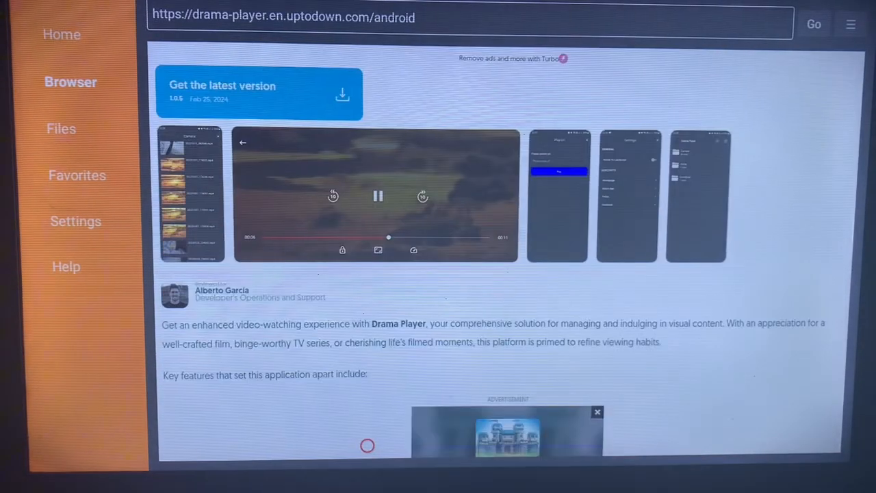
mouse_move(331, 59)
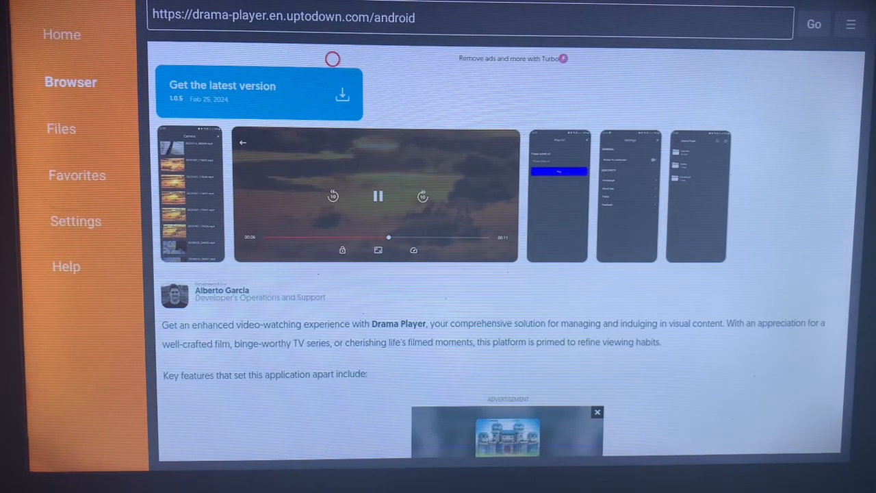
mouse_move(311, 118)
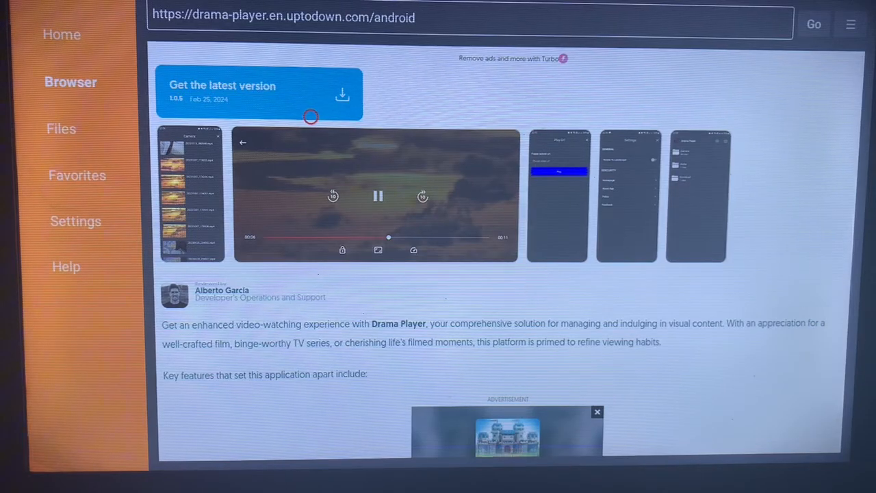